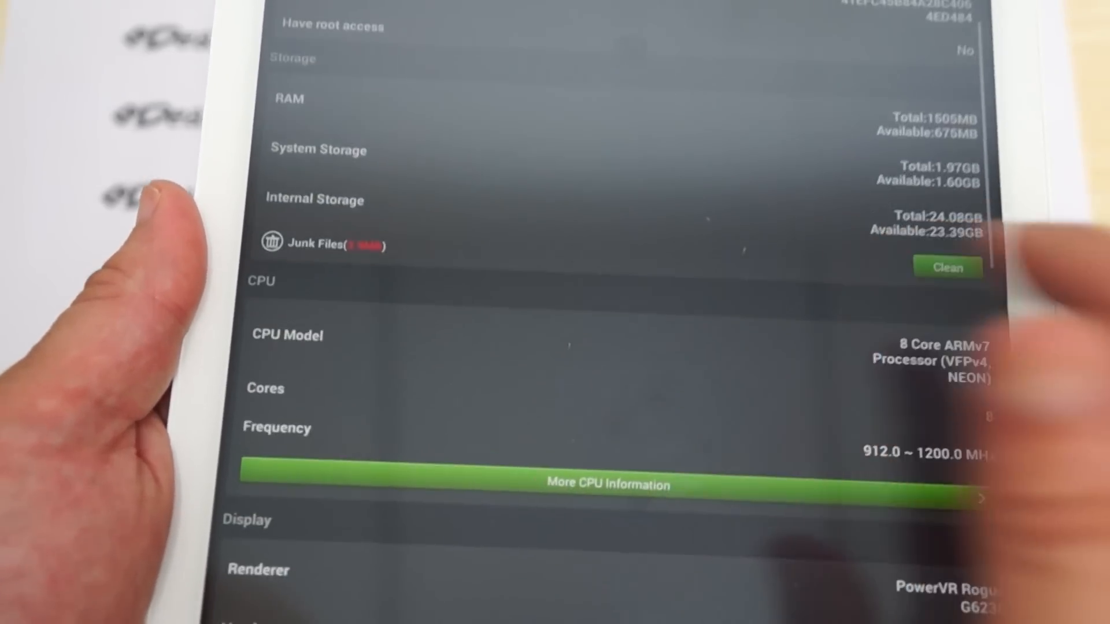
# Step: Scroll through the ONDA V989 Core8 results to reach the 57693 benchmark score
pyautogui.scroll(-3)
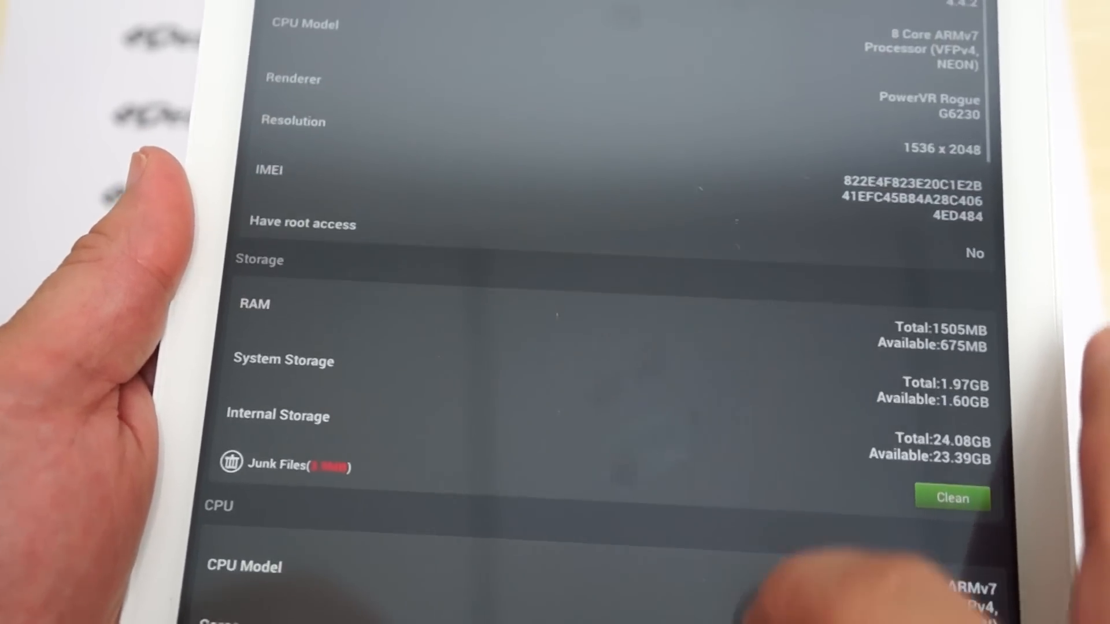
pyautogui.scroll(-3)
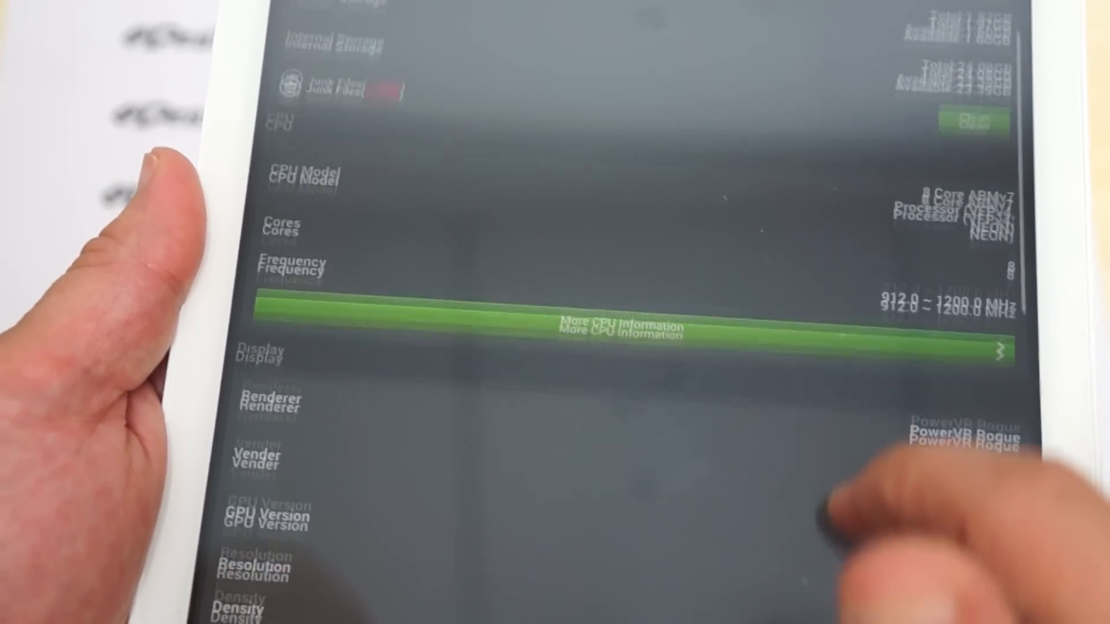
pyautogui.scroll(-3)
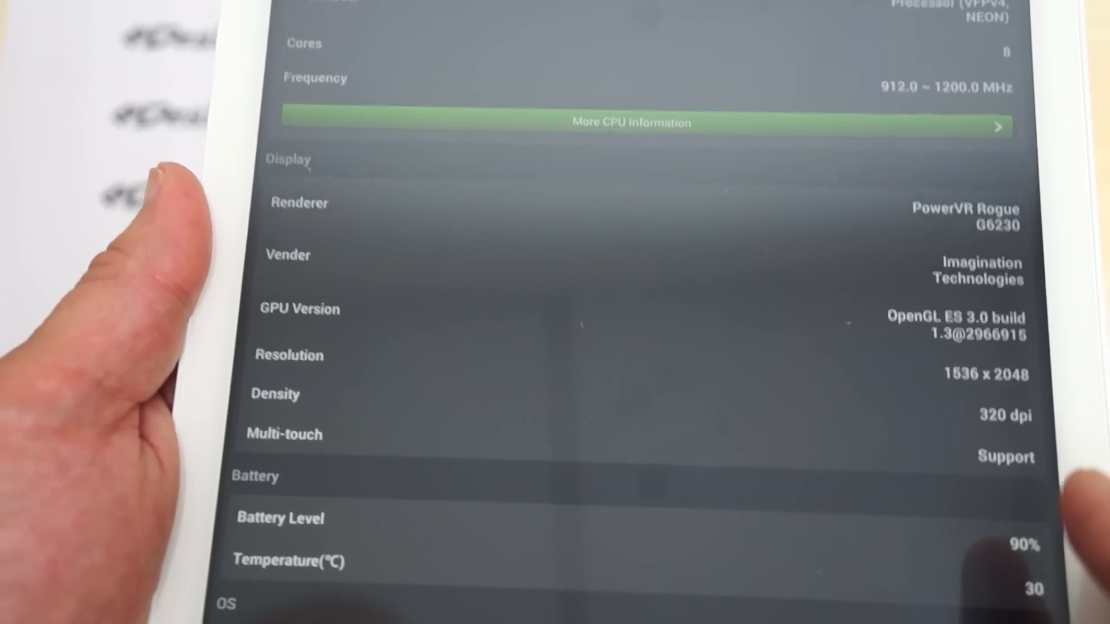
pyautogui.scroll(-3)
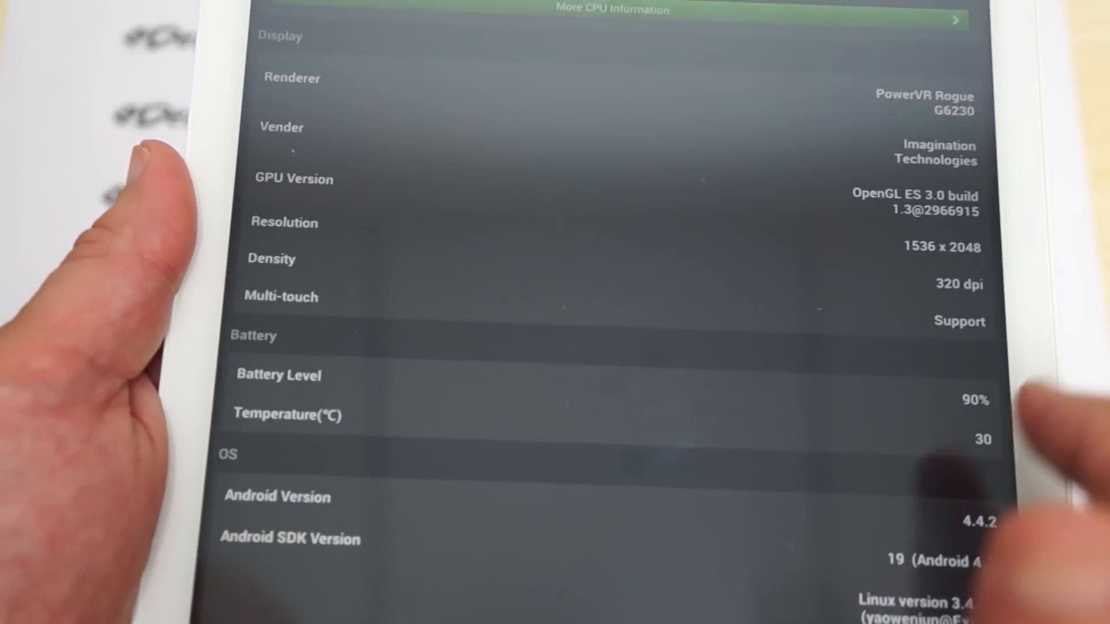
pyautogui.scroll(-3)
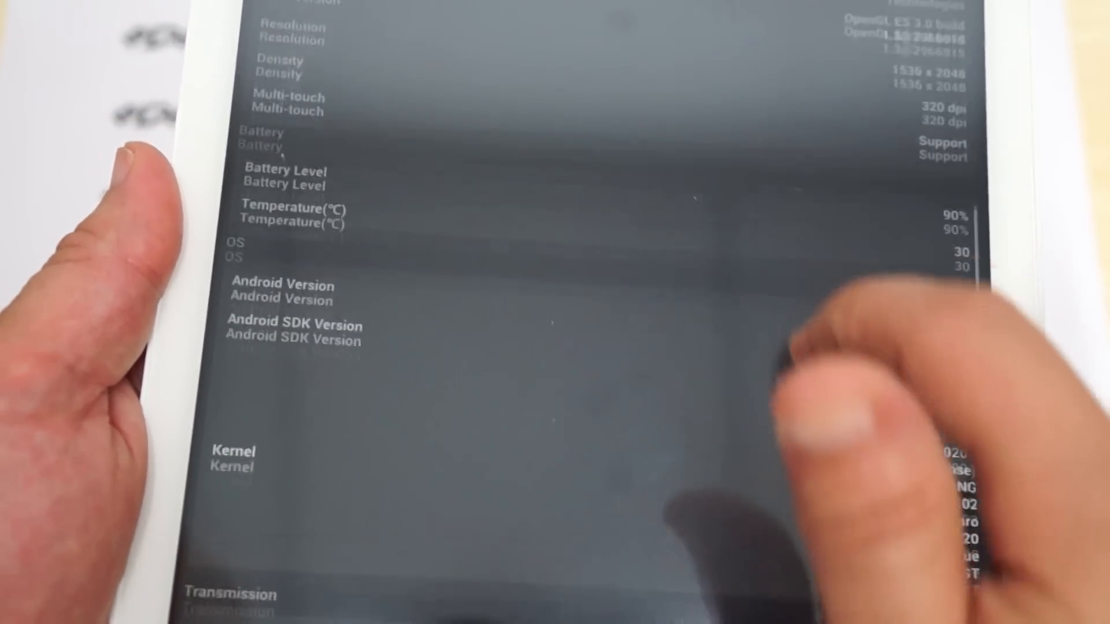
pyautogui.scroll(-3)
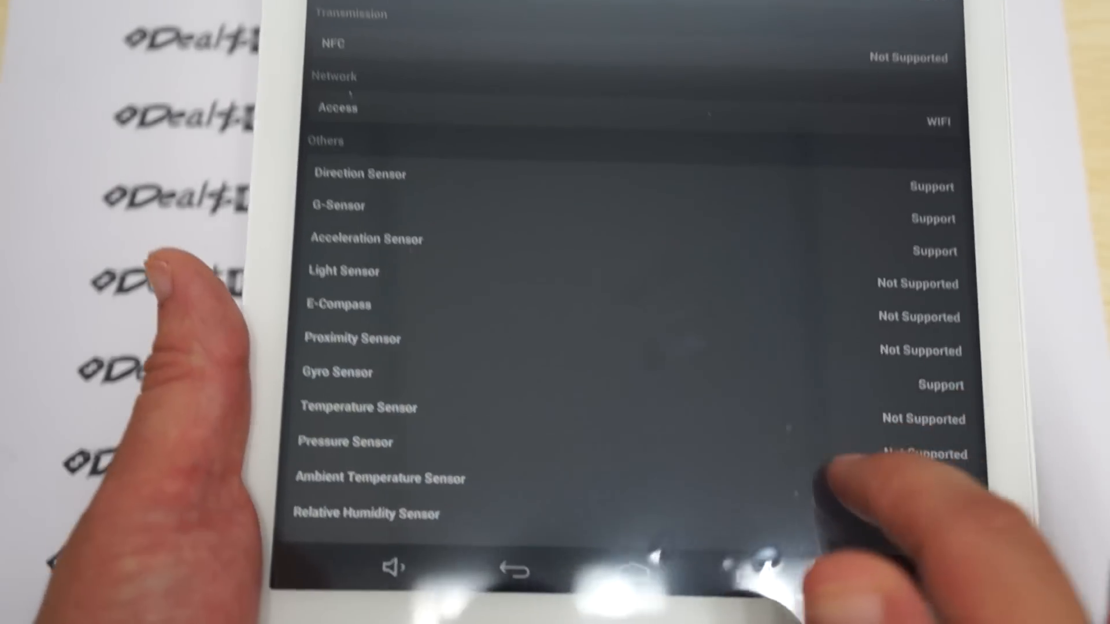
pyautogui.scroll(-3)
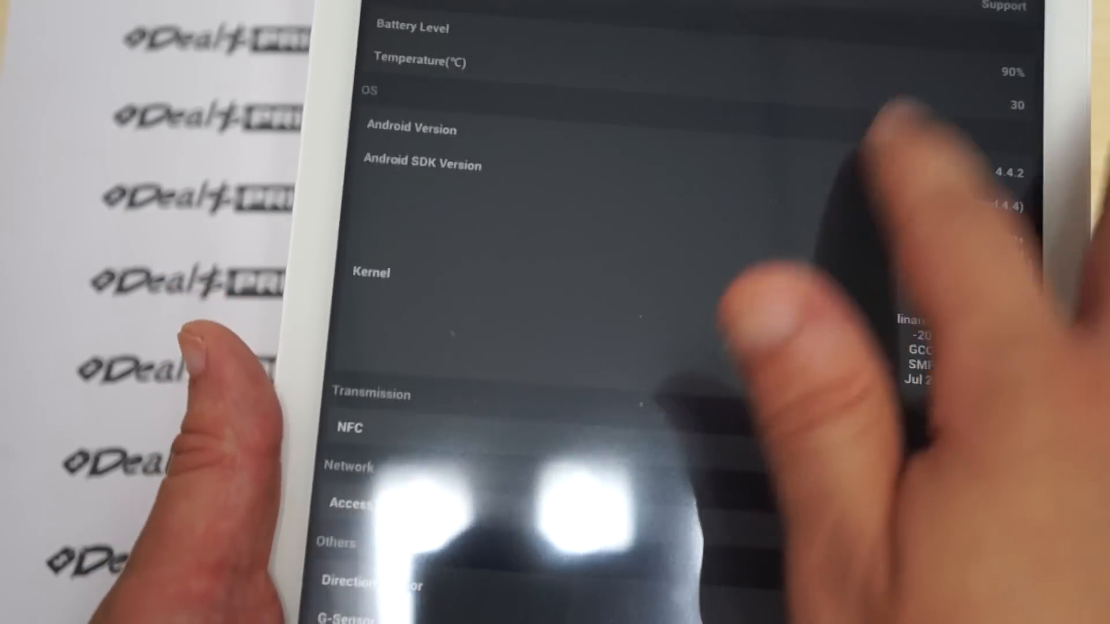
pyautogui.scroll(-3)
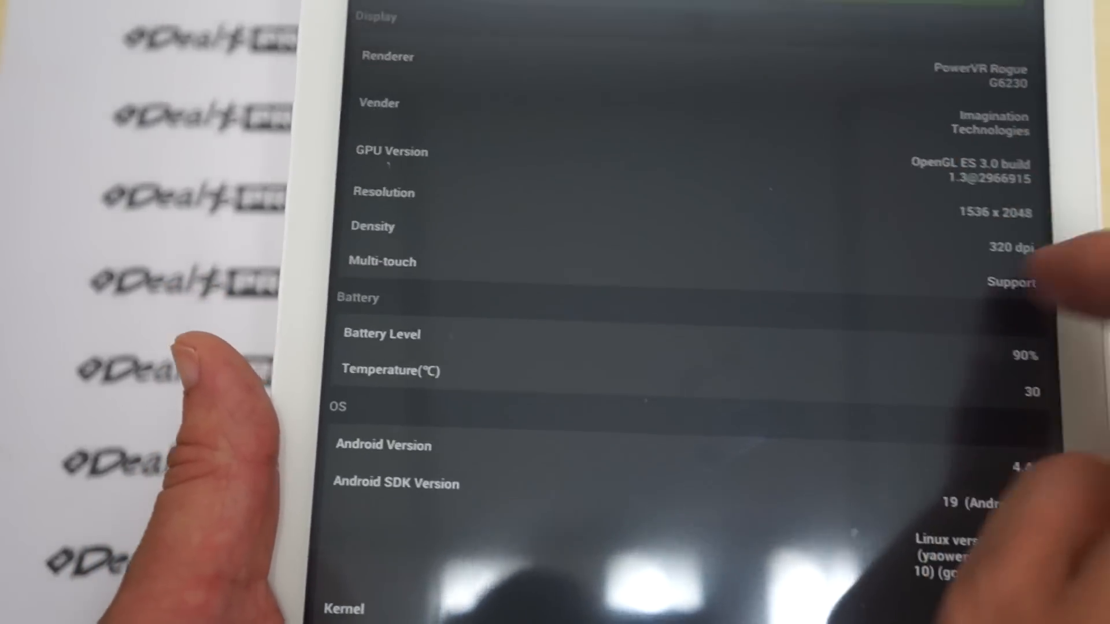
pyautogui.scroll(-3)
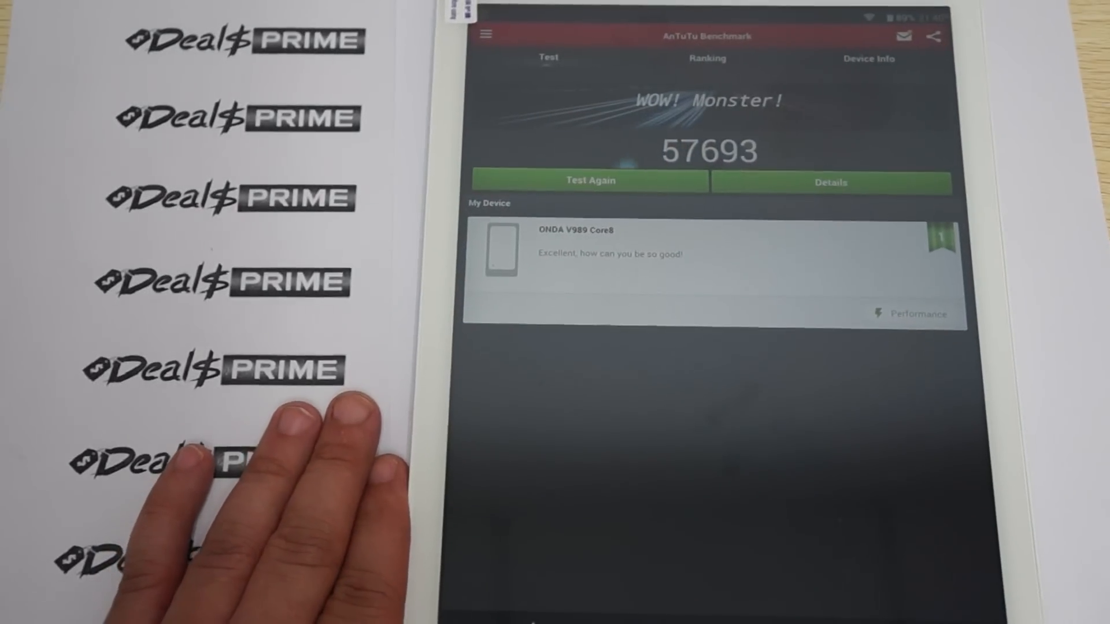
pyautogui.moveTo(212, 495)
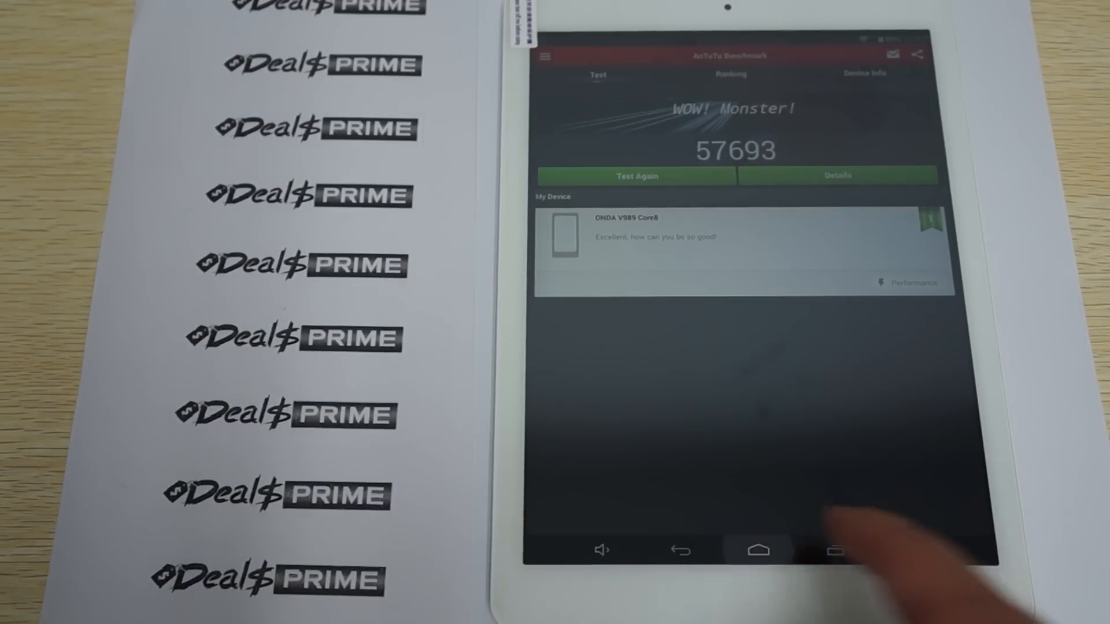
# Step: Go to the home screen and launch the browser on the DealsPrime Onda V989 listing
pyautogui.click(757, 550)
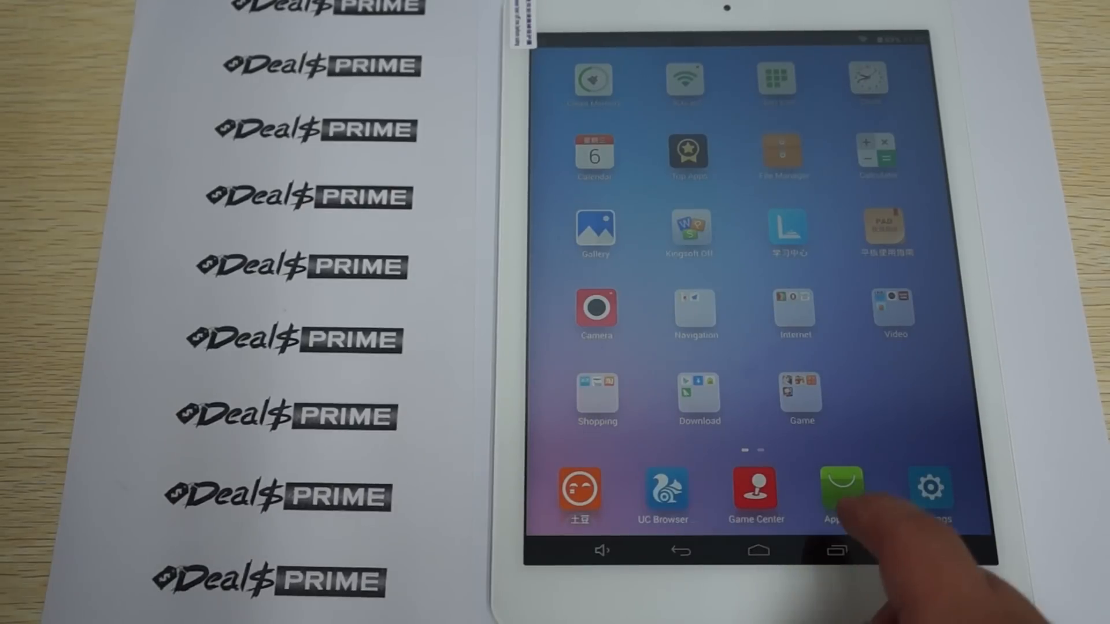
pyautogui.click(840, 489)
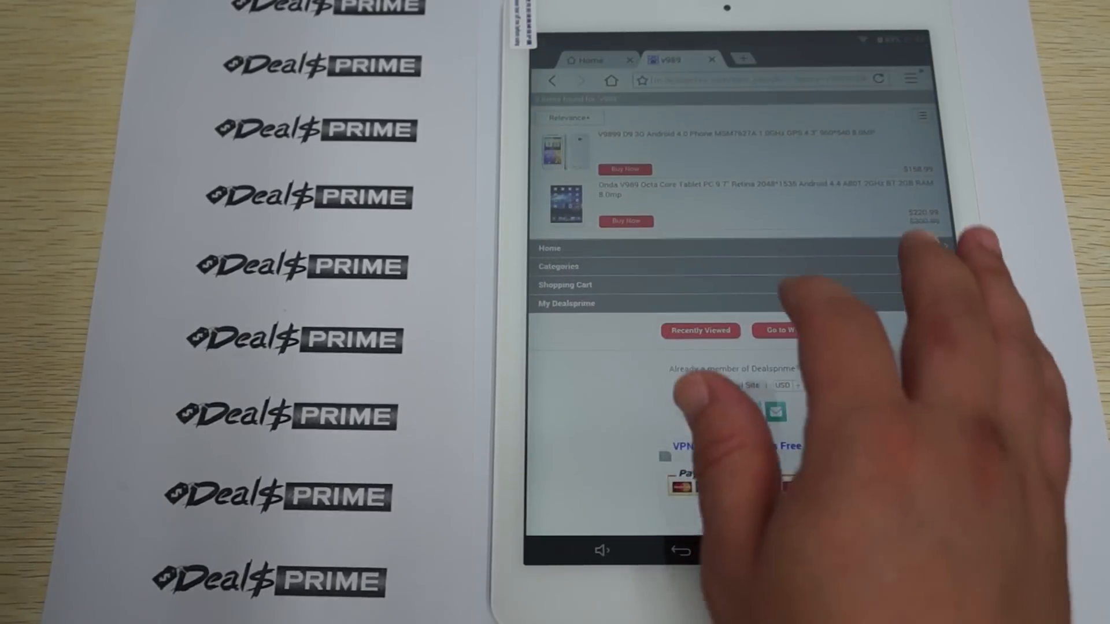